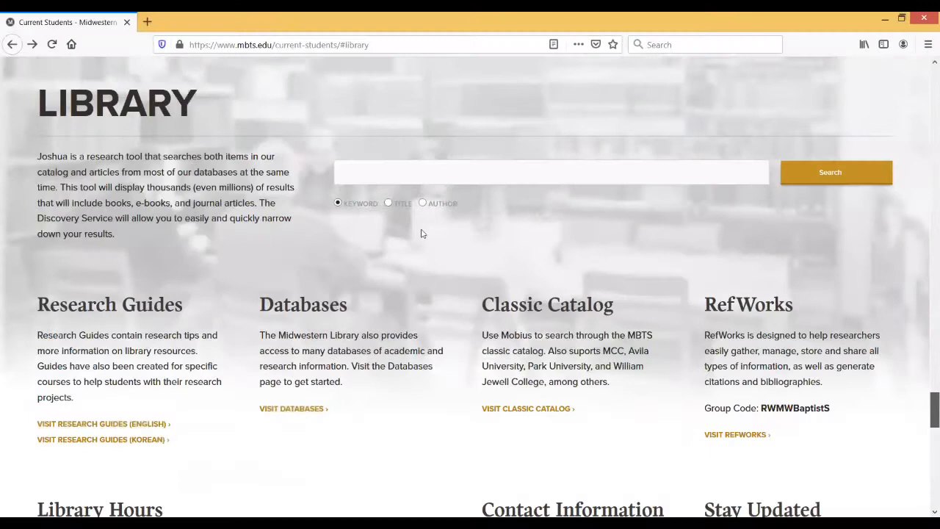
- Search Joshua for 'youth ministry' as a Keyword query from the library homepage
click(551, 172)
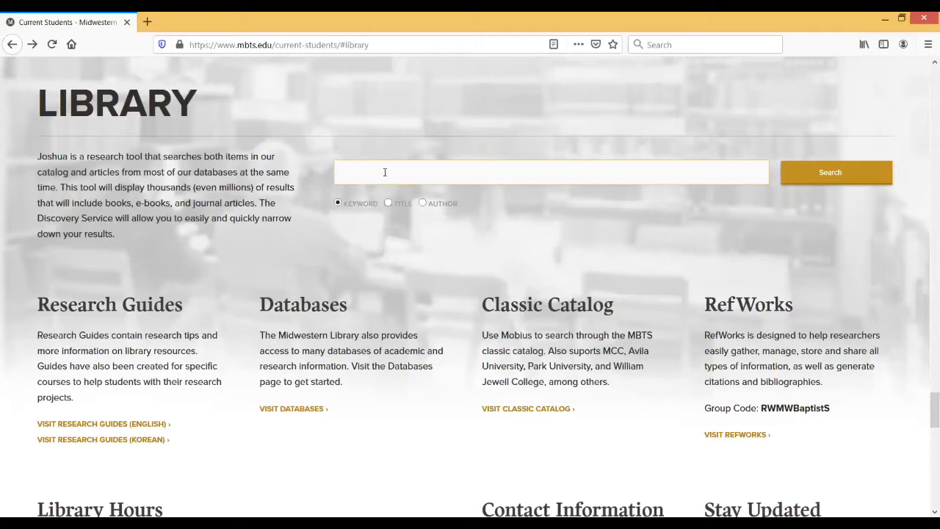
click(385, 172)
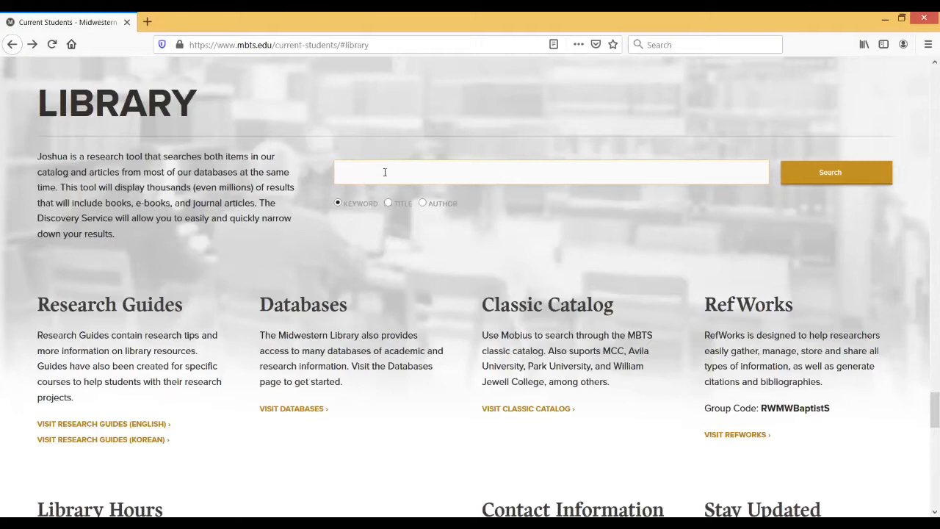
text(y)
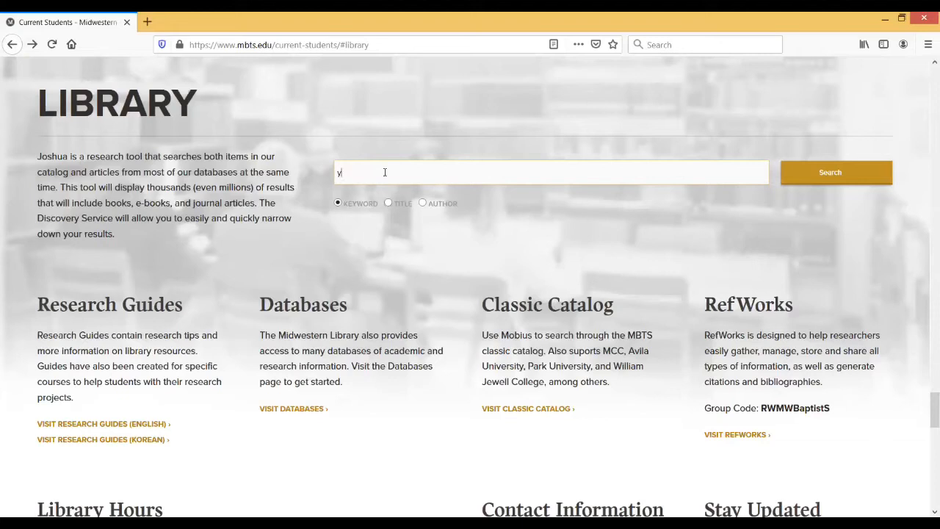
text(outh ministry)
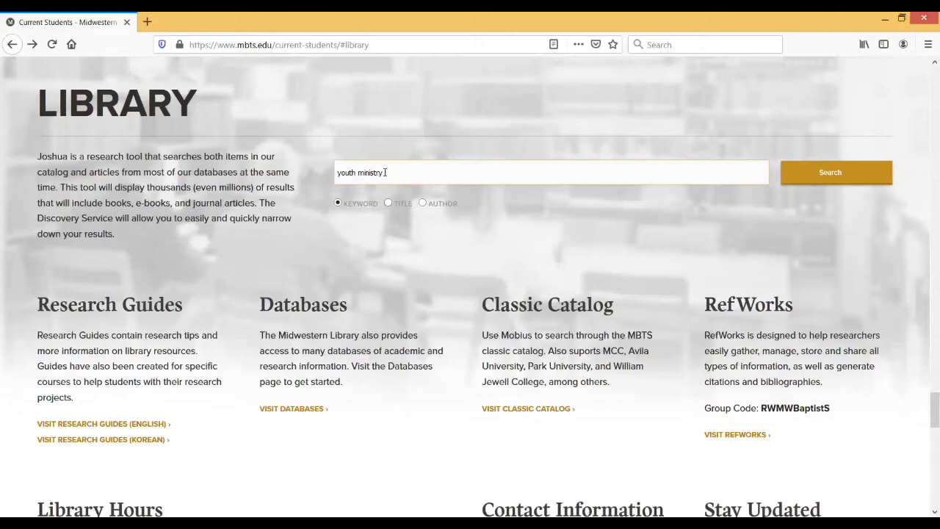
click(830, 172)
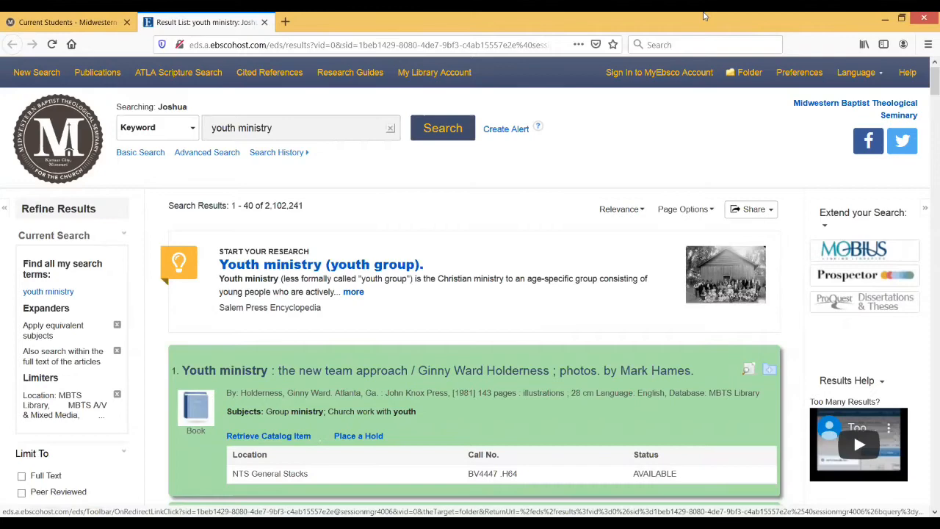
- Scroll the EBSCO results to the research starter and first two book records with call numbers
scroll(down, 3)
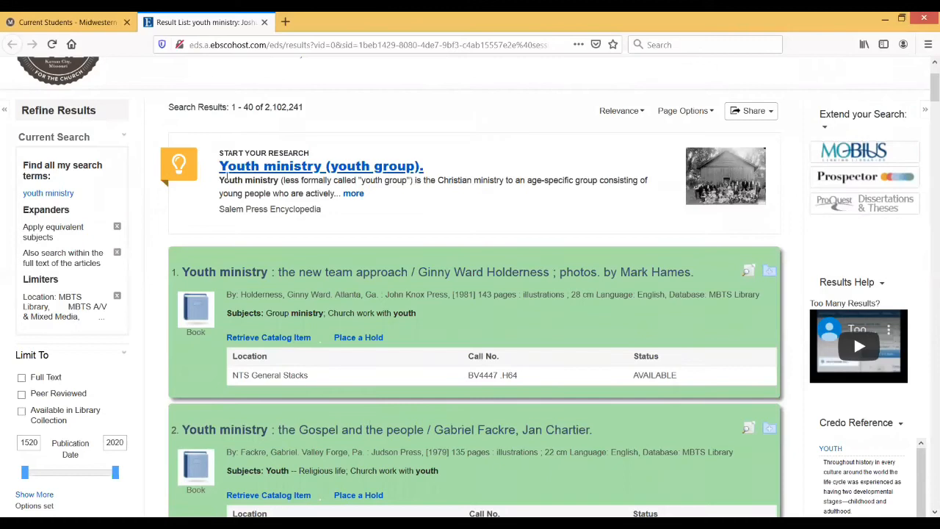
mouse_move(473, 158)
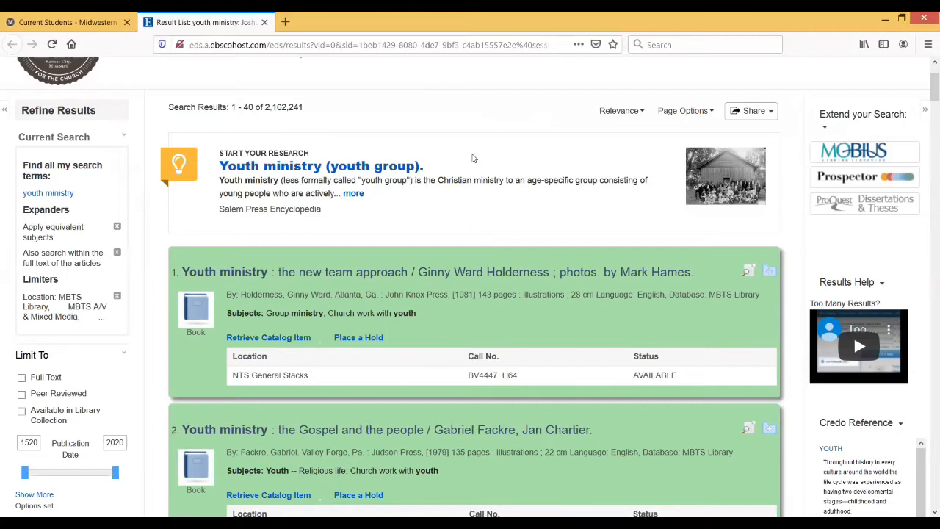